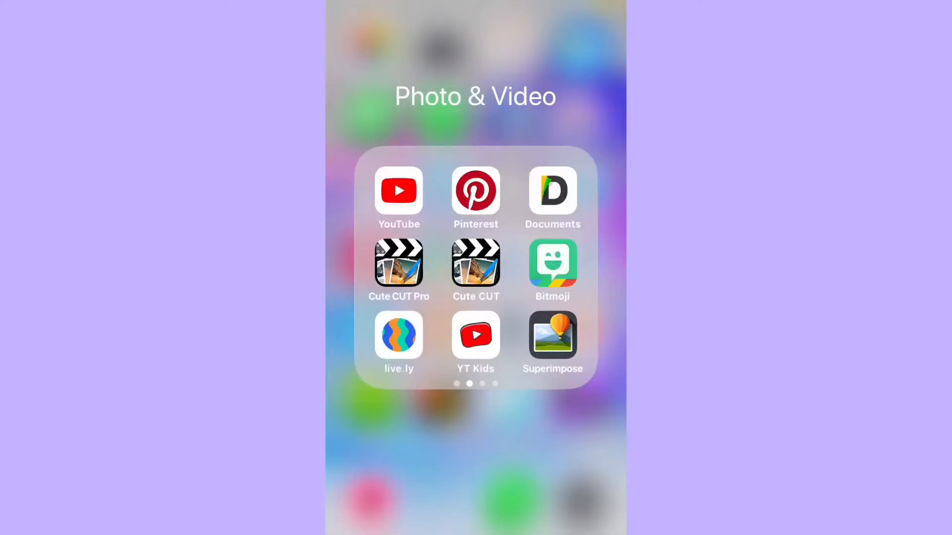
Launch Cute CUT Pro from the Photo & Video folder
{"action": "left_click", "coordinate": [476, 264]}
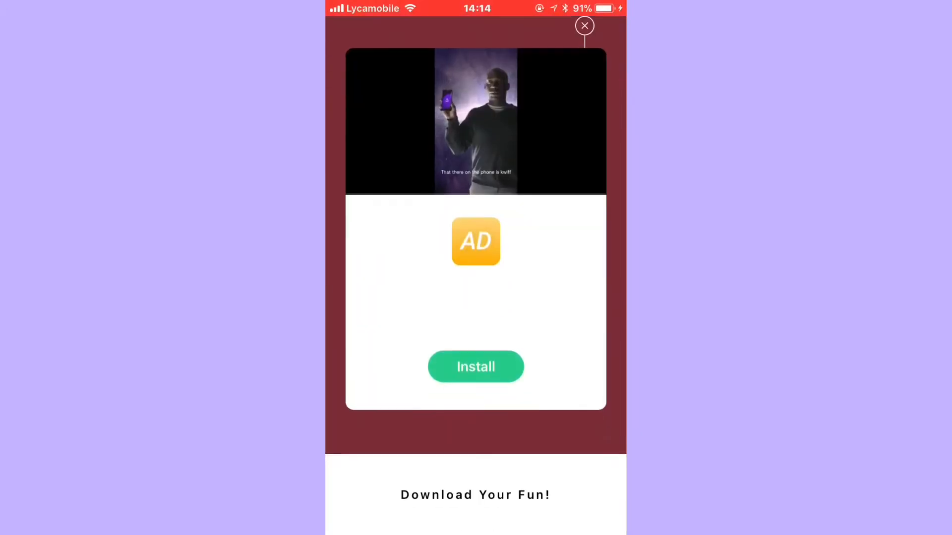
Dismiss the ad and give the movie a custom purple background from More Colors
{"action": "left_click", "coordinate": [584, 26]}
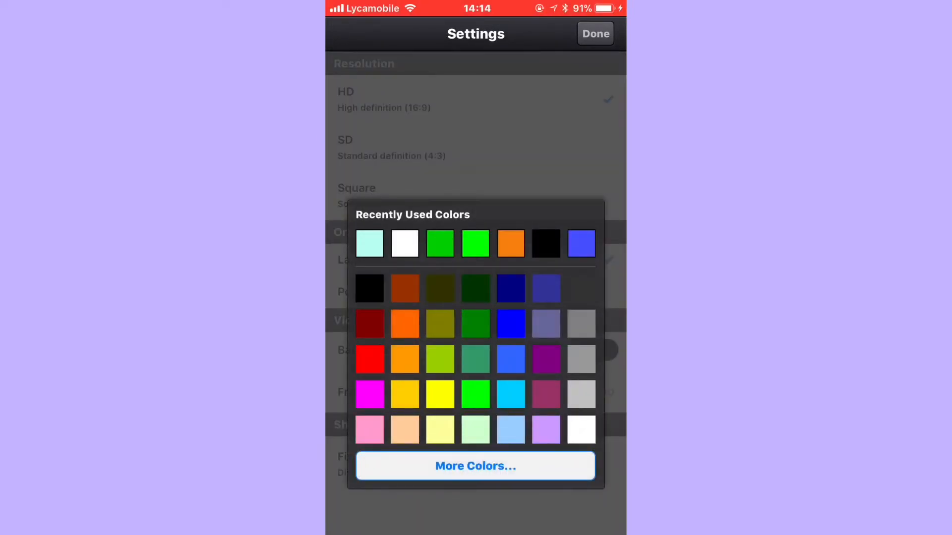
{"action": "left_click", "coordinate": [475, 466]}
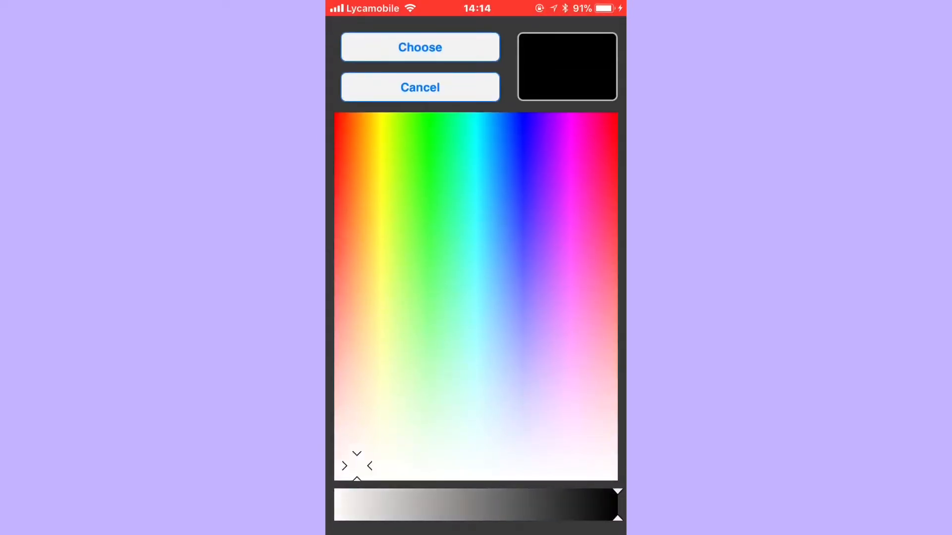
{"action": "left_click", "coordinate": [574, 185]}
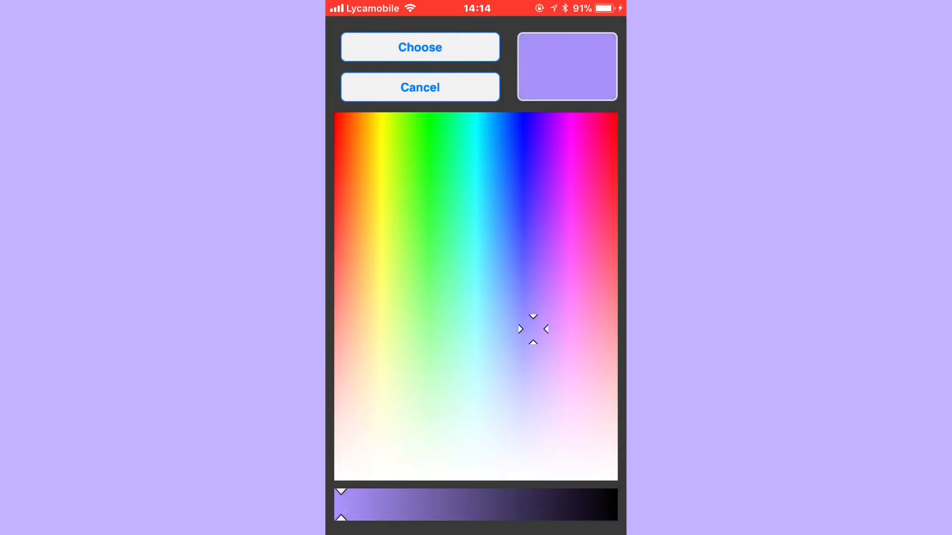
{"action": "left_click", "coordinate": [419, 87]}
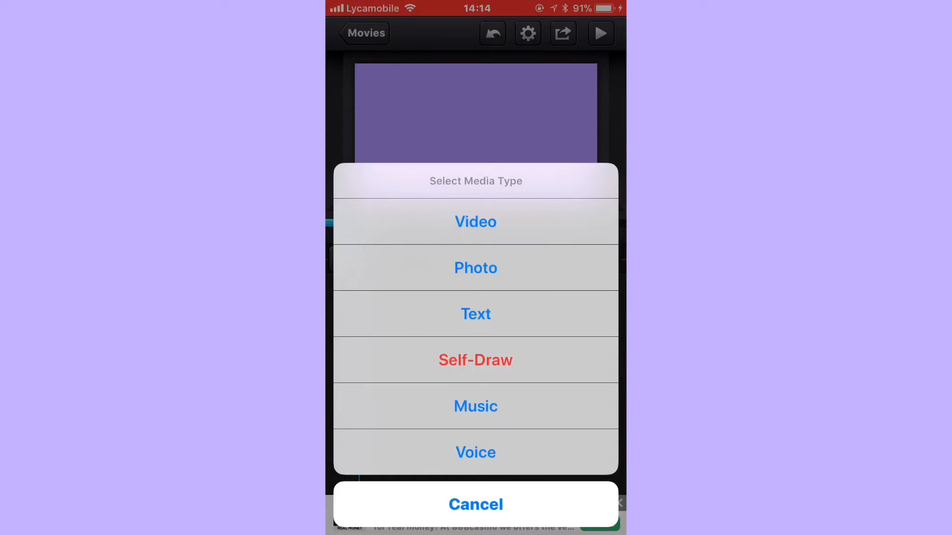
Add the Subscribe image from Camera Roll to the timeline
{"action": "left_click", "coordinate": [476, 268]}
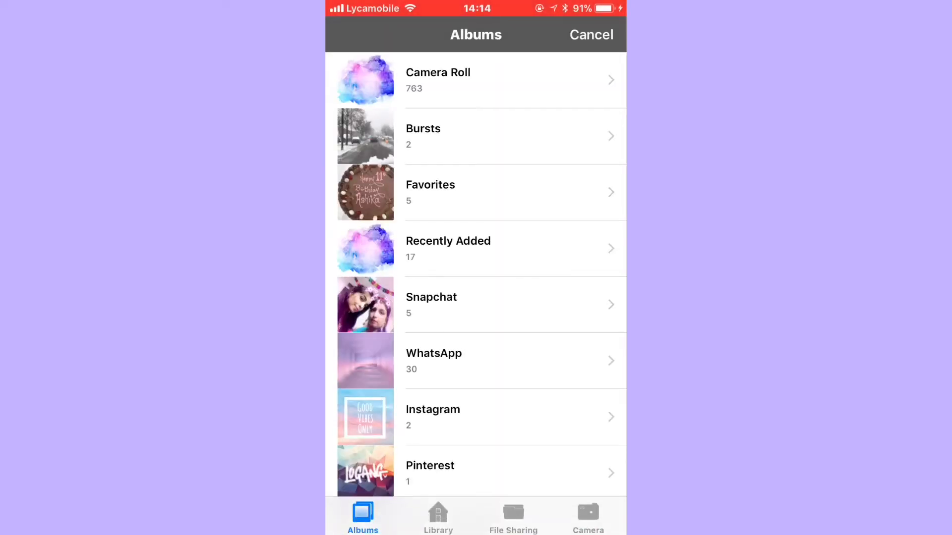
{"action": "left_click", "coordinate": [475, 80]}
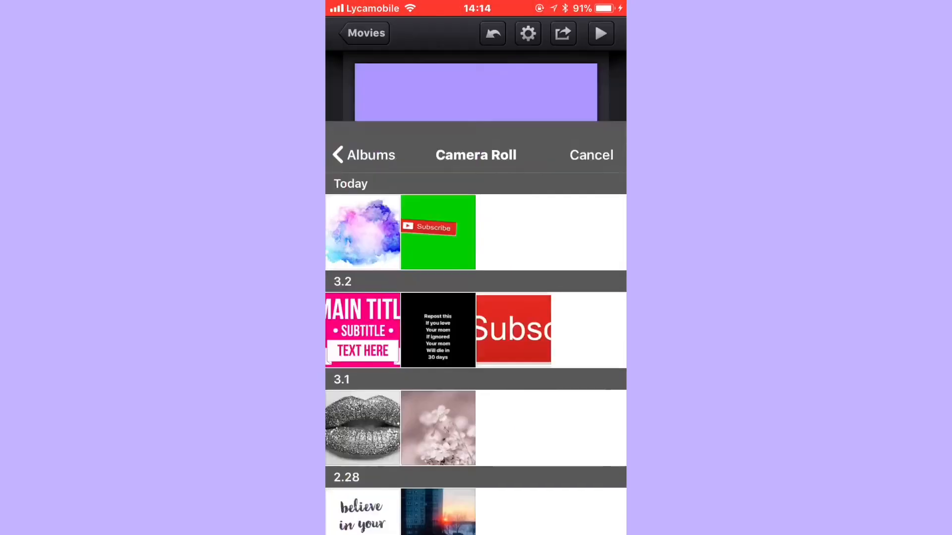
{"action": "left_click", "coordinate": [437, 232]}
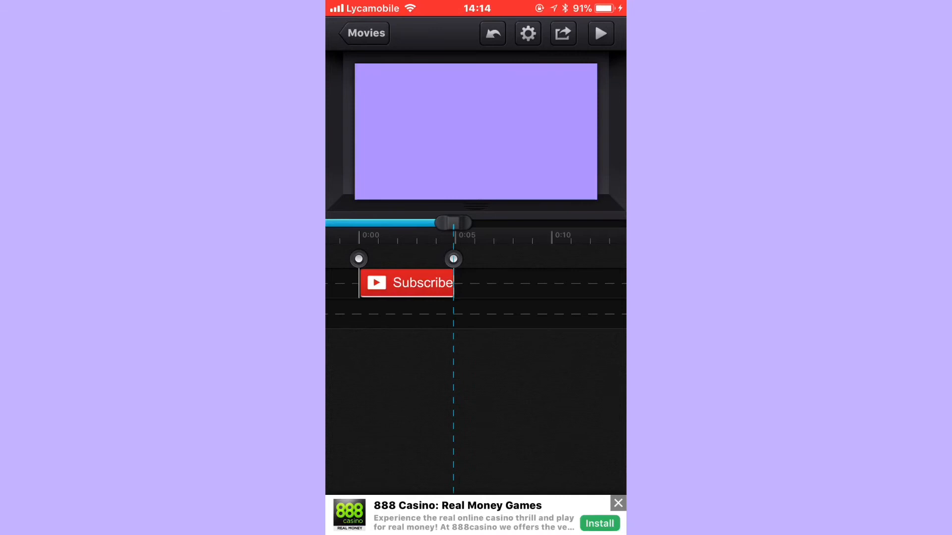
Select the Subscribe clip to edit its transition and motion settings
{"action": "left_click", "coordinate": [406, 283]}
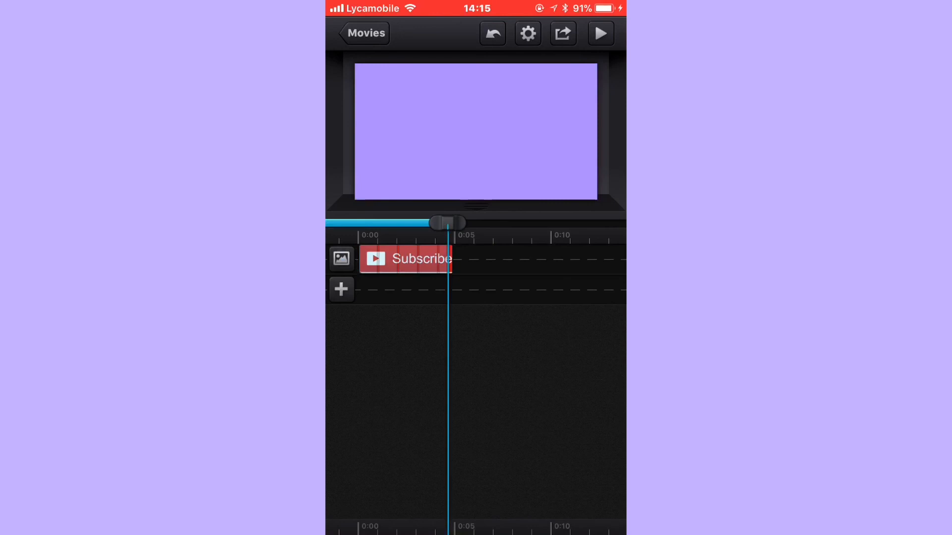
Play the movie preview past the tilted Subscribe image, then pause
{"action": "left_click", "coordinate": [599, 33]}
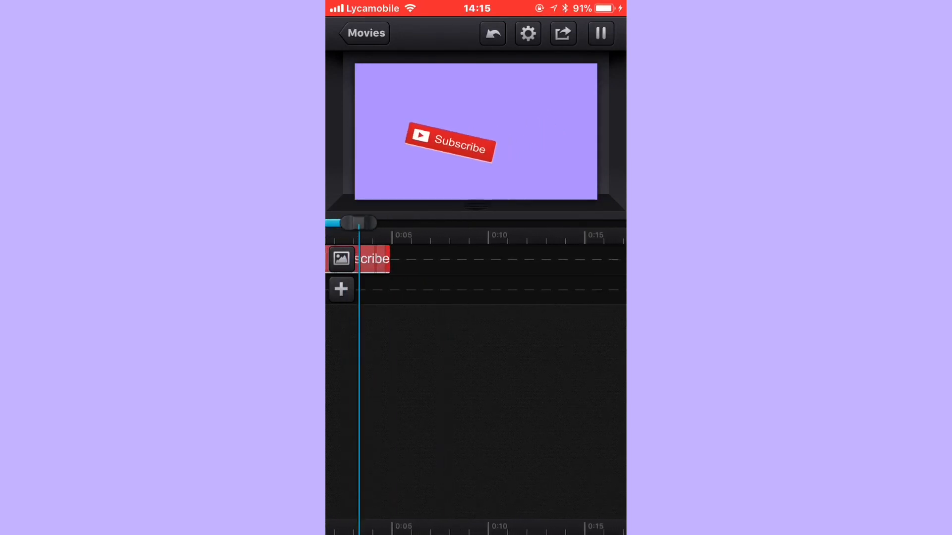
{"action": "left_click", "coordinate": [600, 33]}
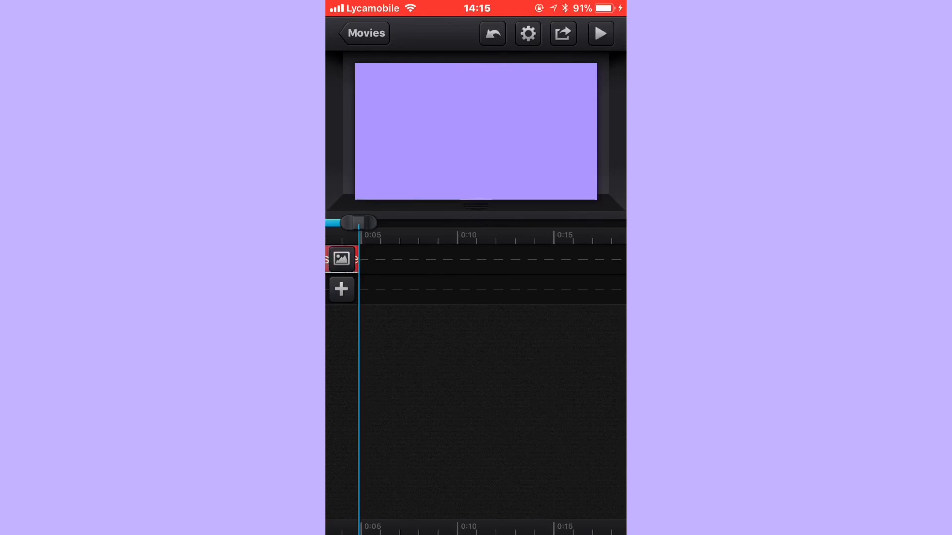